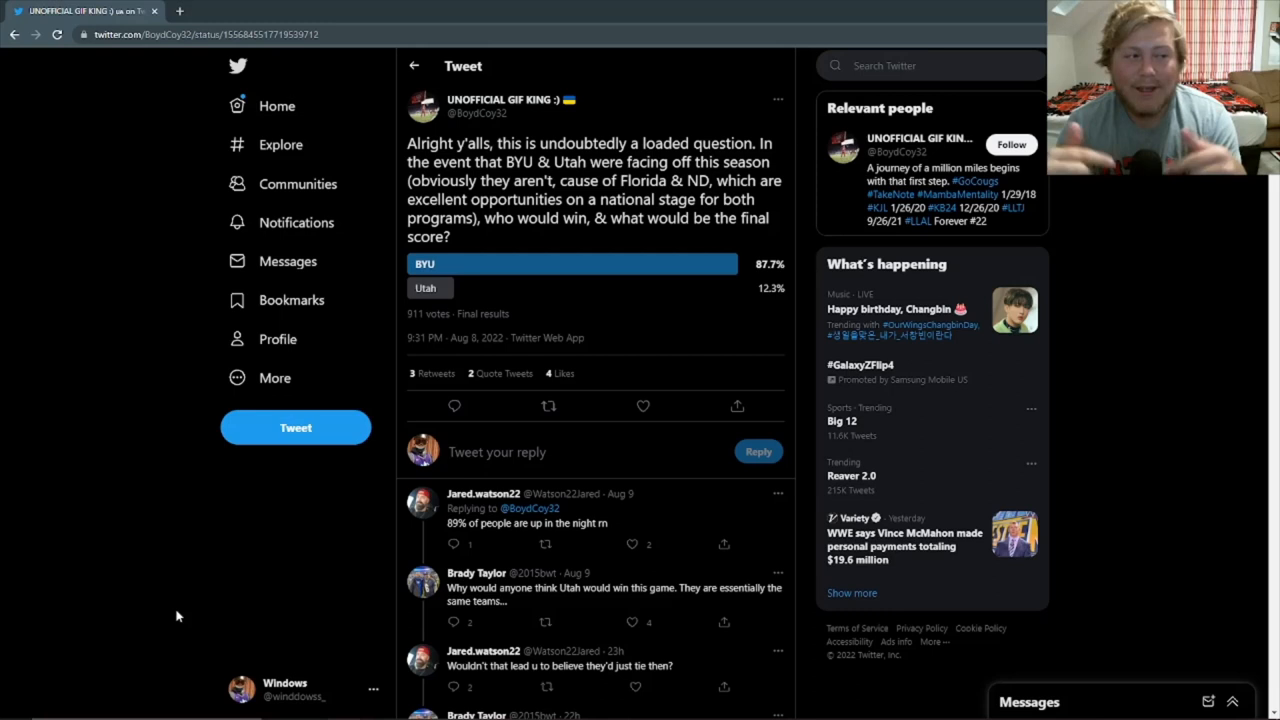
mouse_move(635, 278)
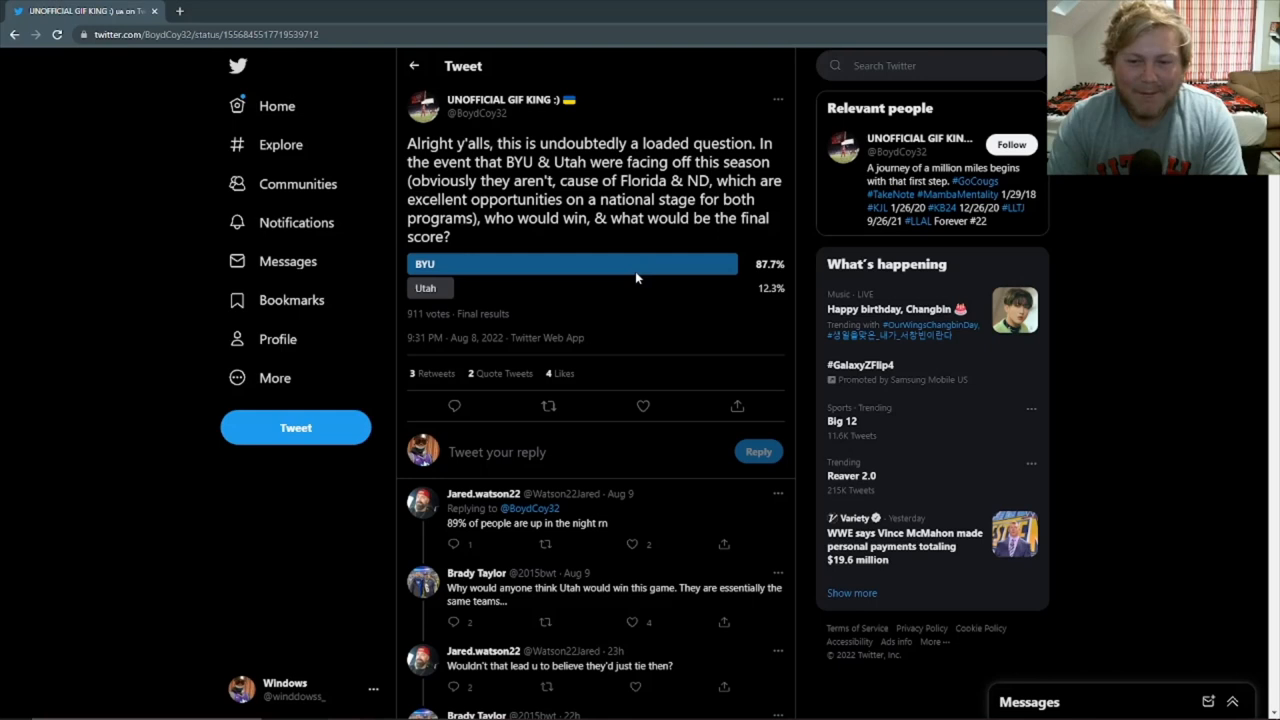
mouse_move(635, 290)
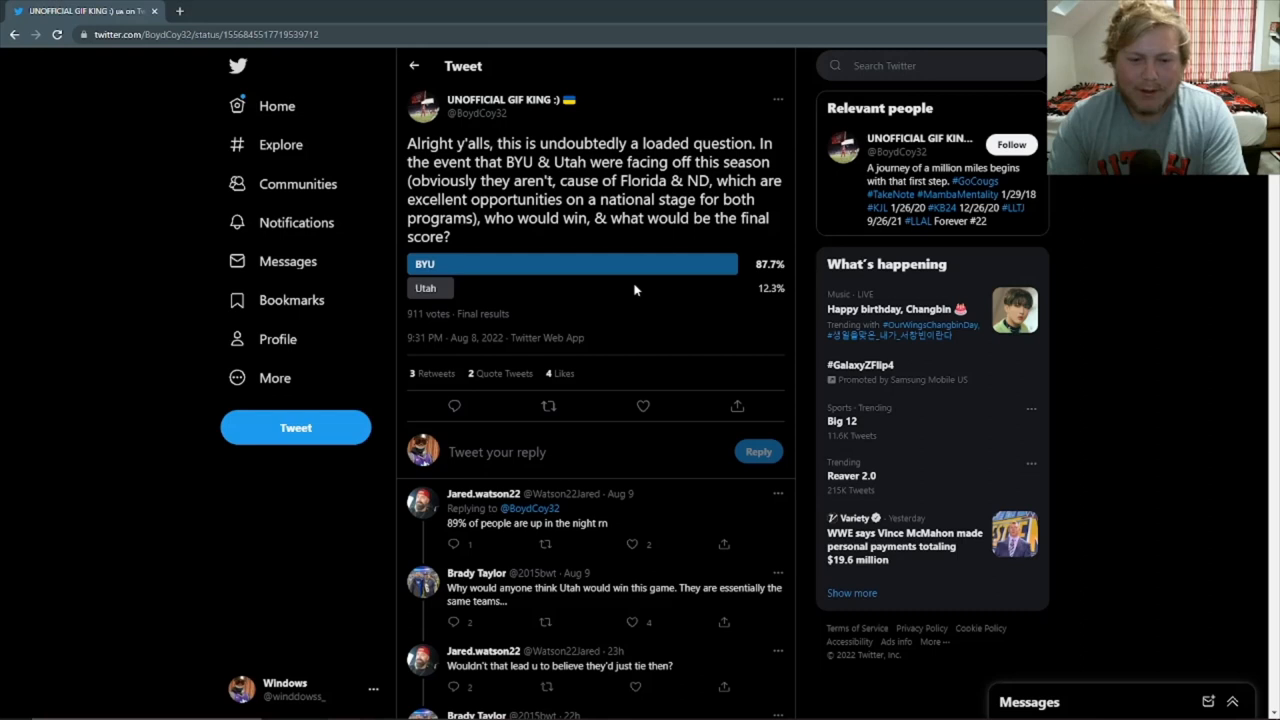
- Scroll through Jack Williams' returning-talent thread to the tweet on BYU's 2021 Pac-12 wins
scroll(down, 3)
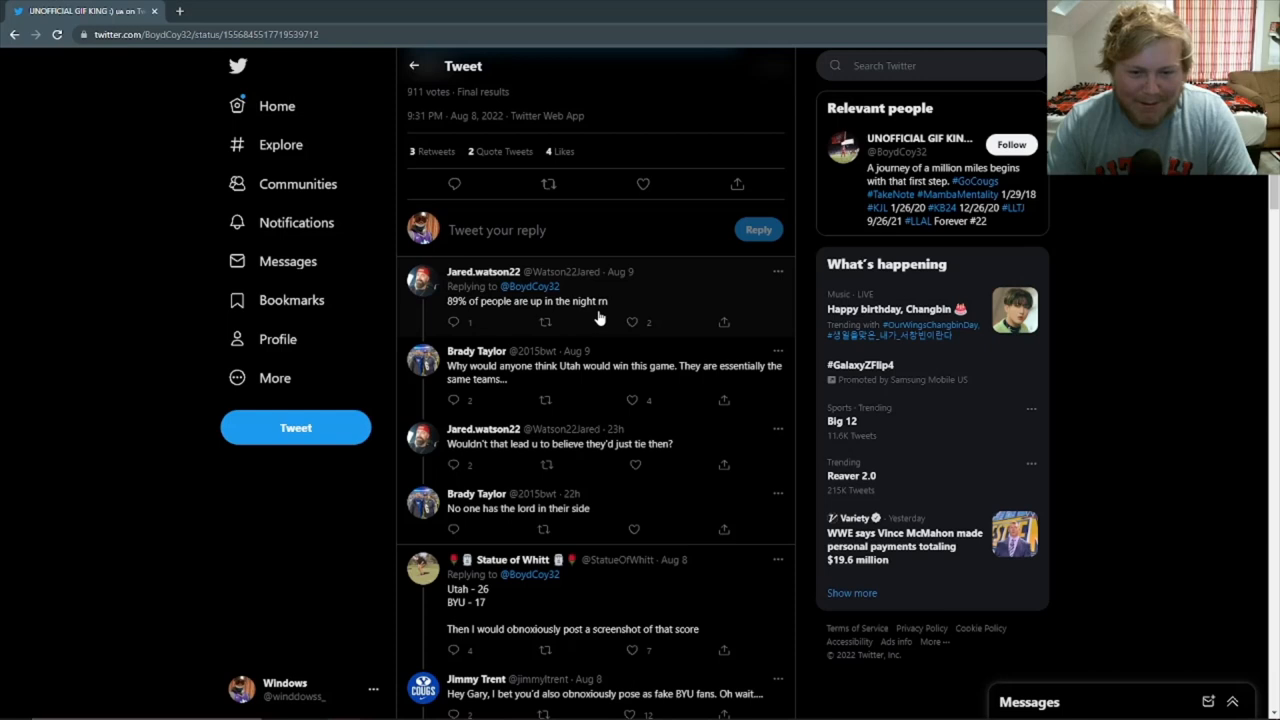
mouse_move(607, 358)
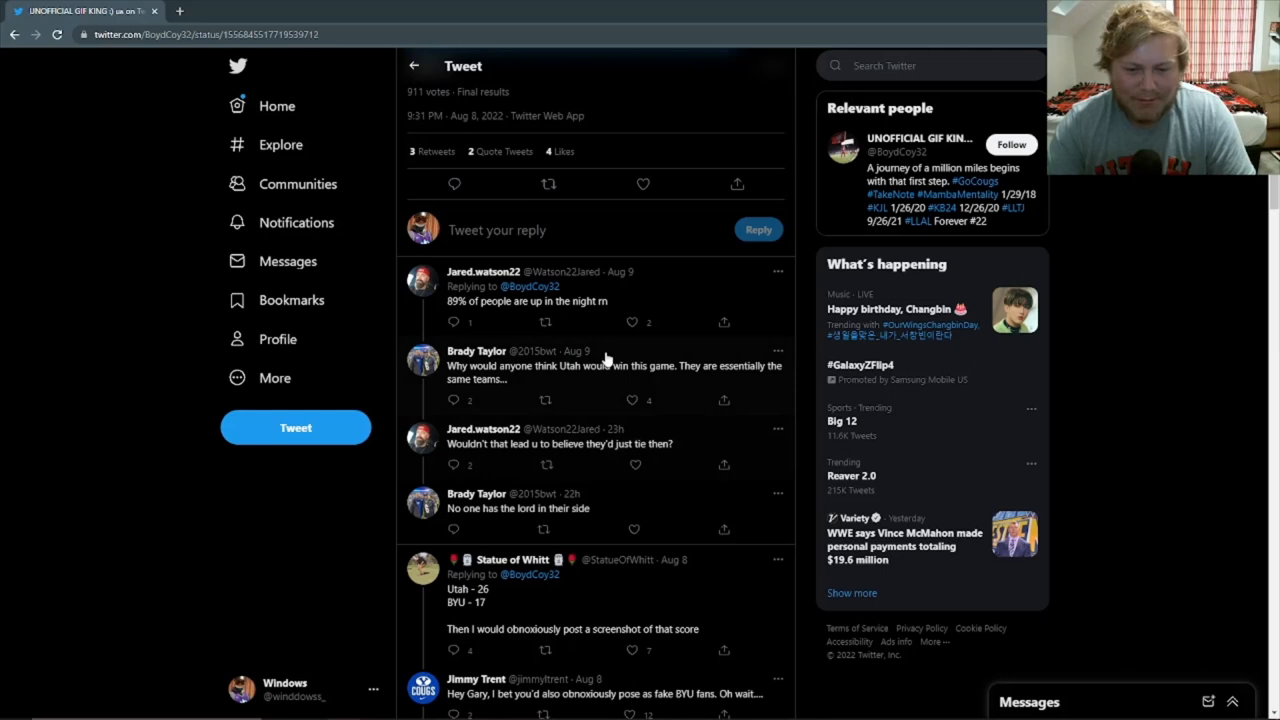
mouse_move(575, 583)
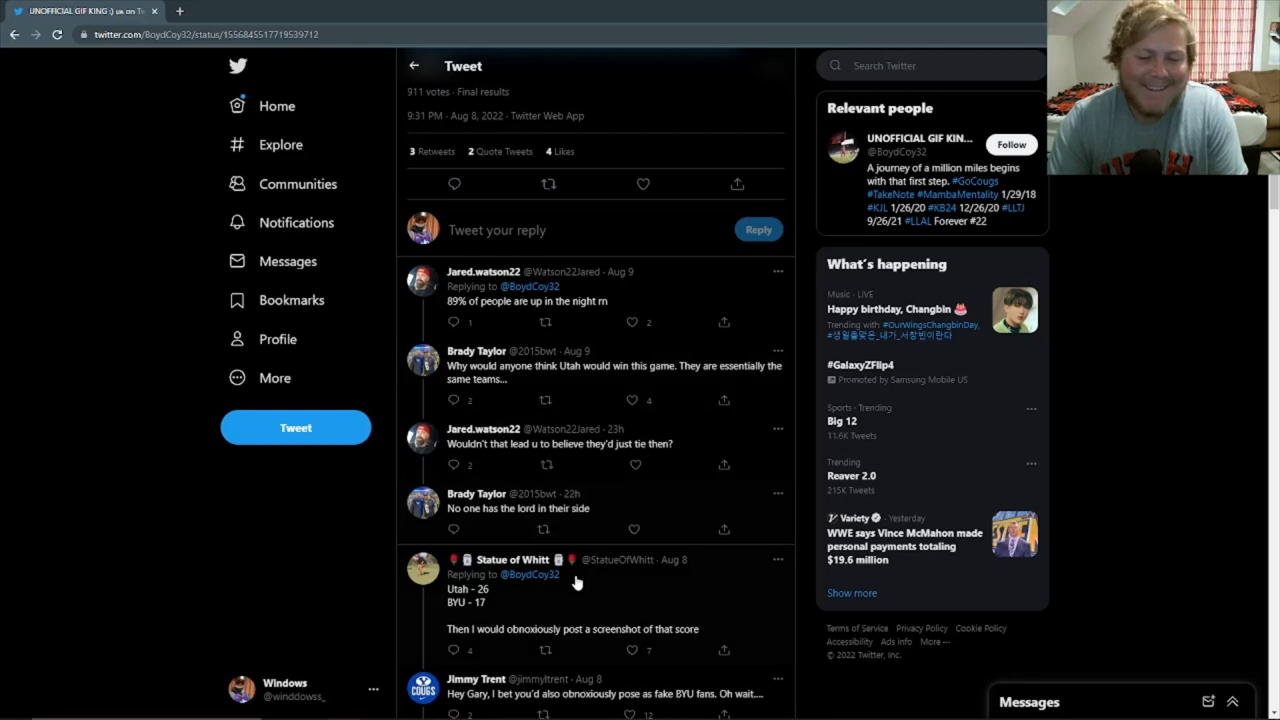
mouse_move(578, 475)
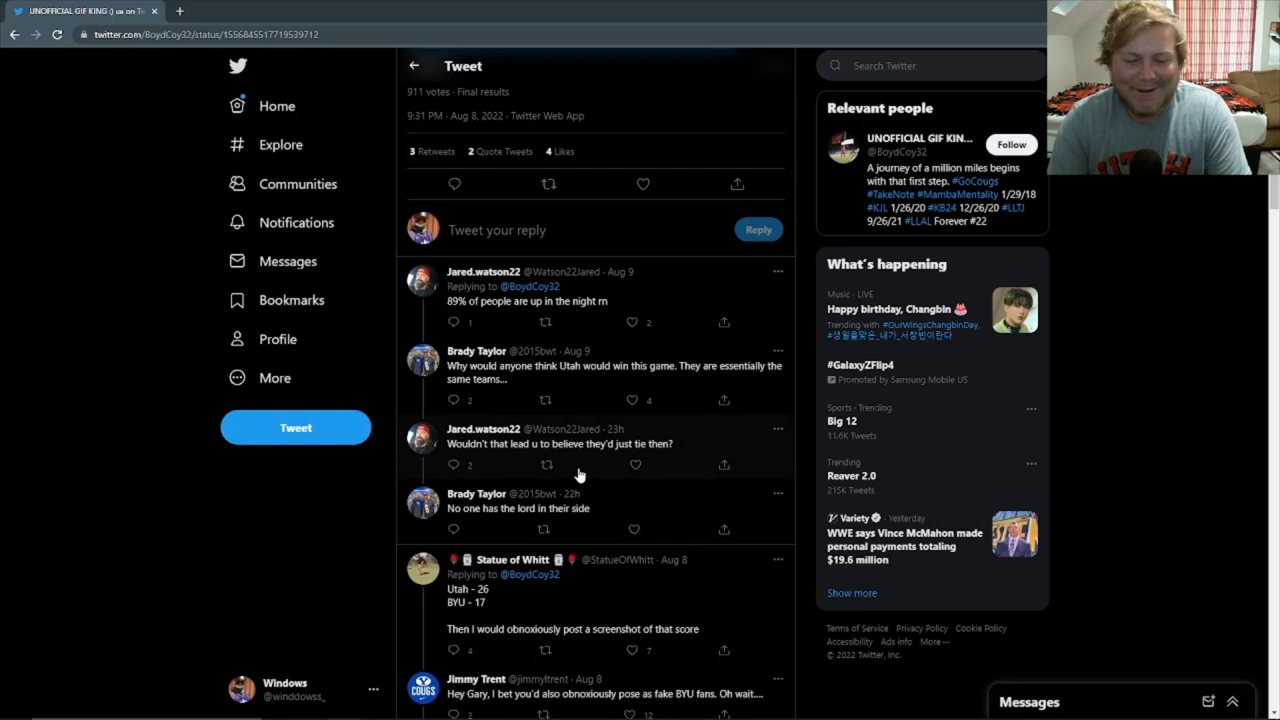
scroll(up, 3)
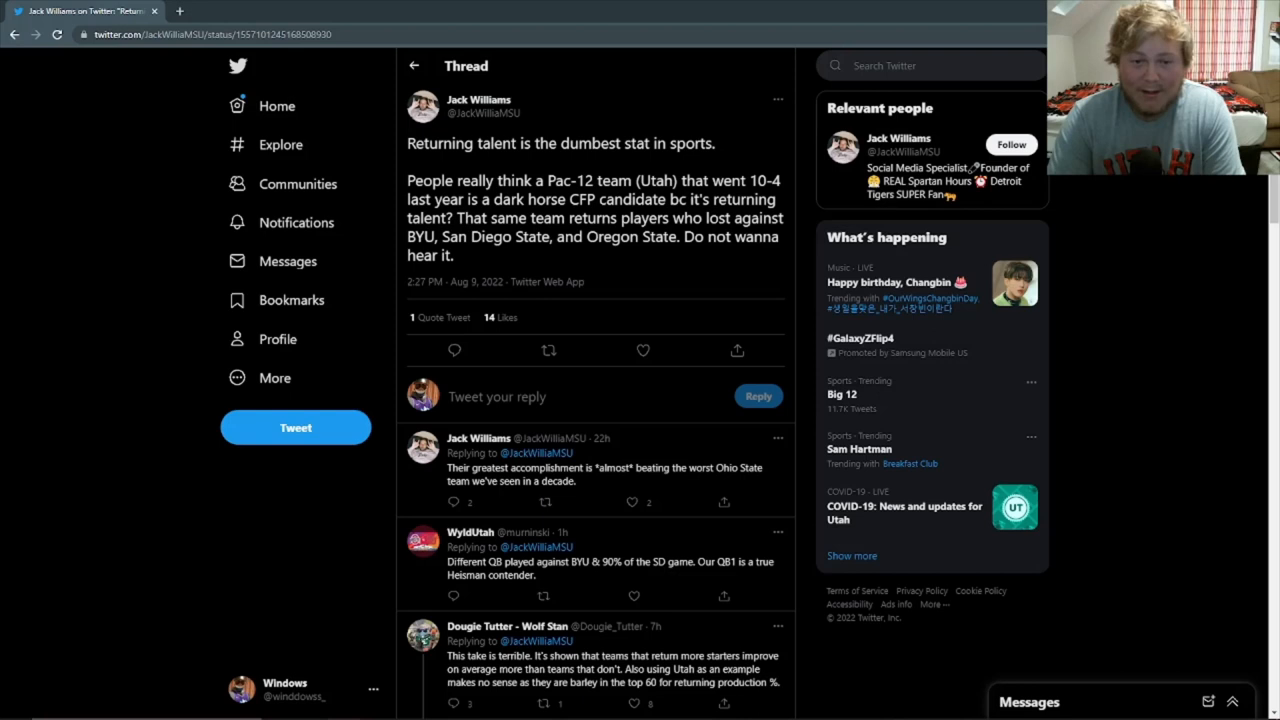
mouse_move(238, 588)
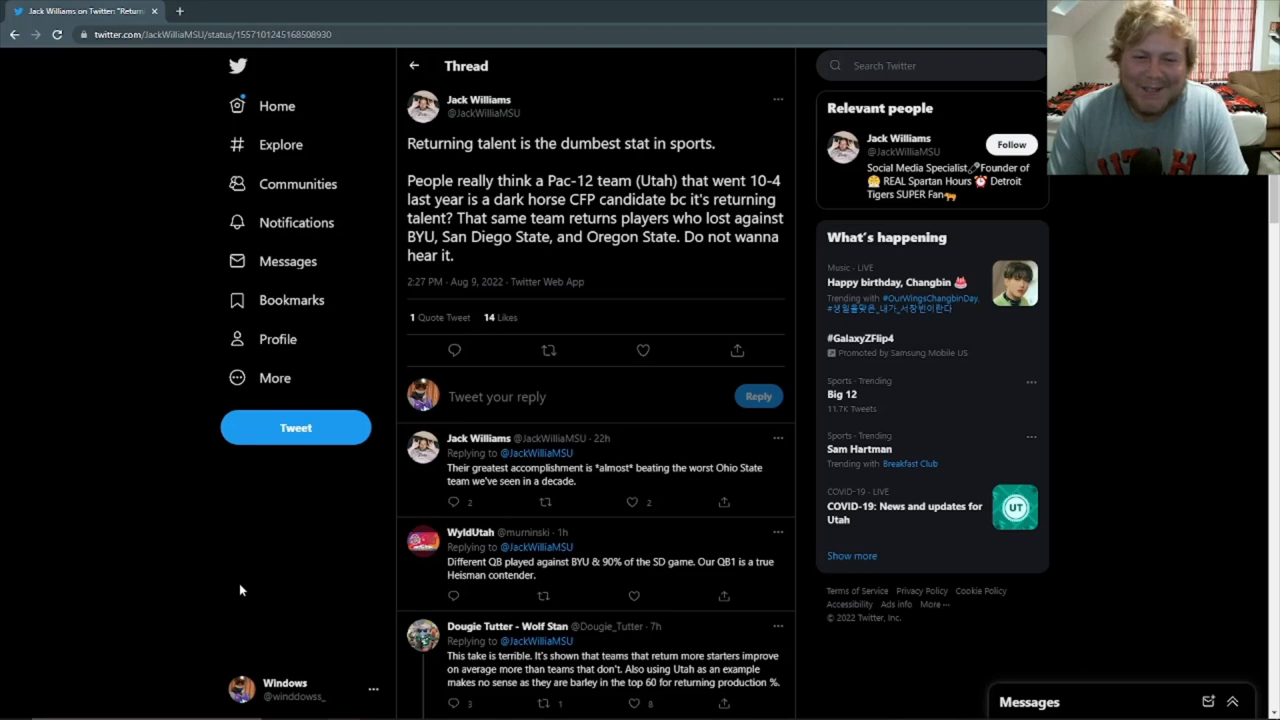
mouse_move(770, 162)
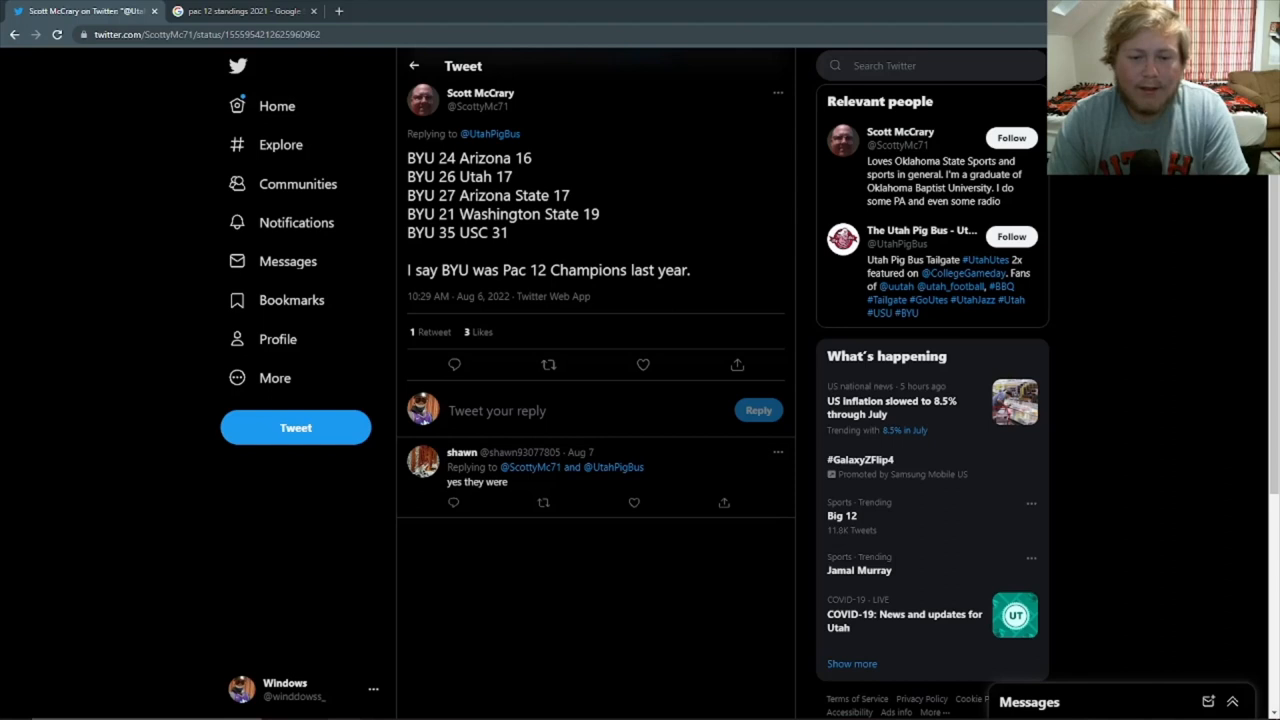
- Switch to the 'pac 12 standings 2021' Google tab showing North and South standings
click(240, 11)
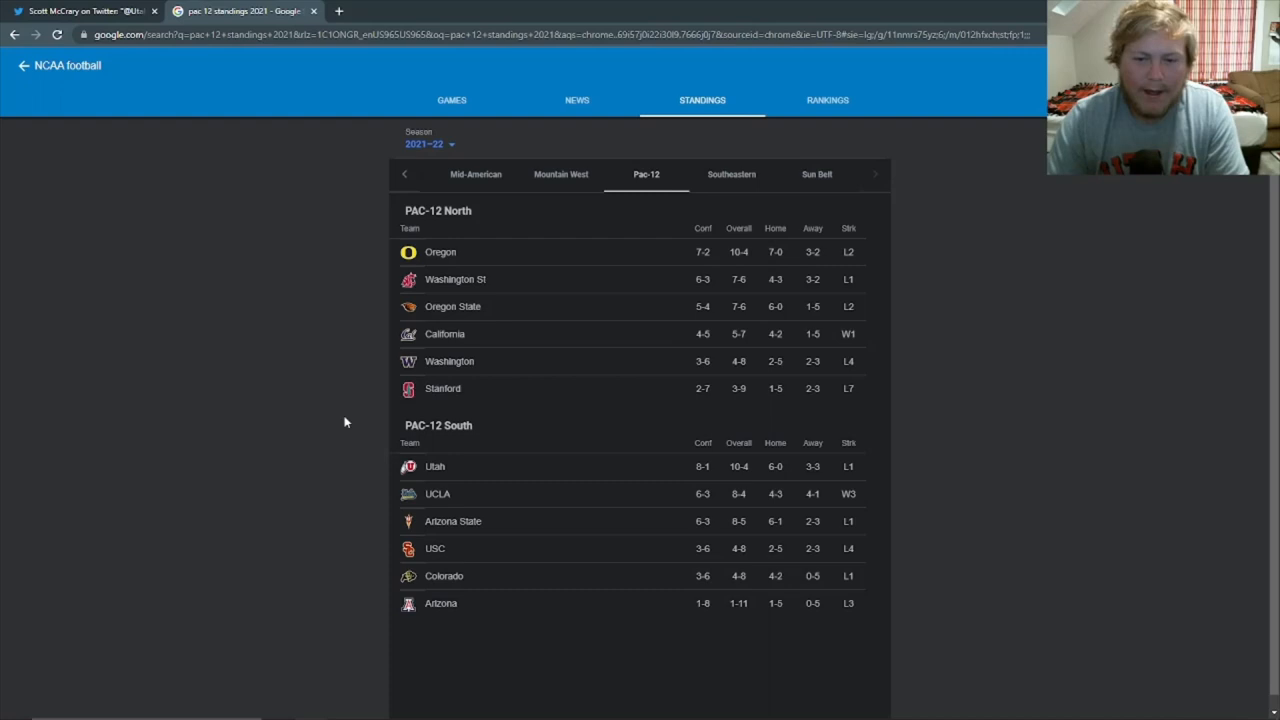
mouse_move(618, 391)
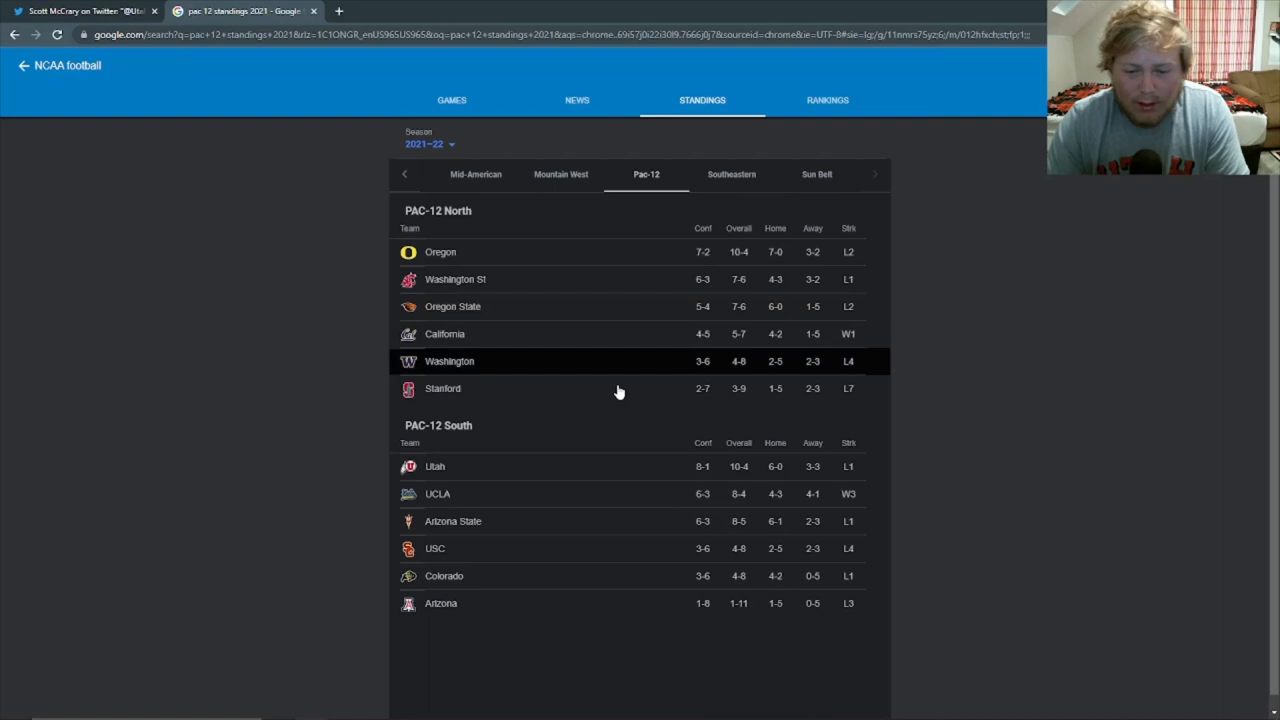
mouse_move(503, 471)
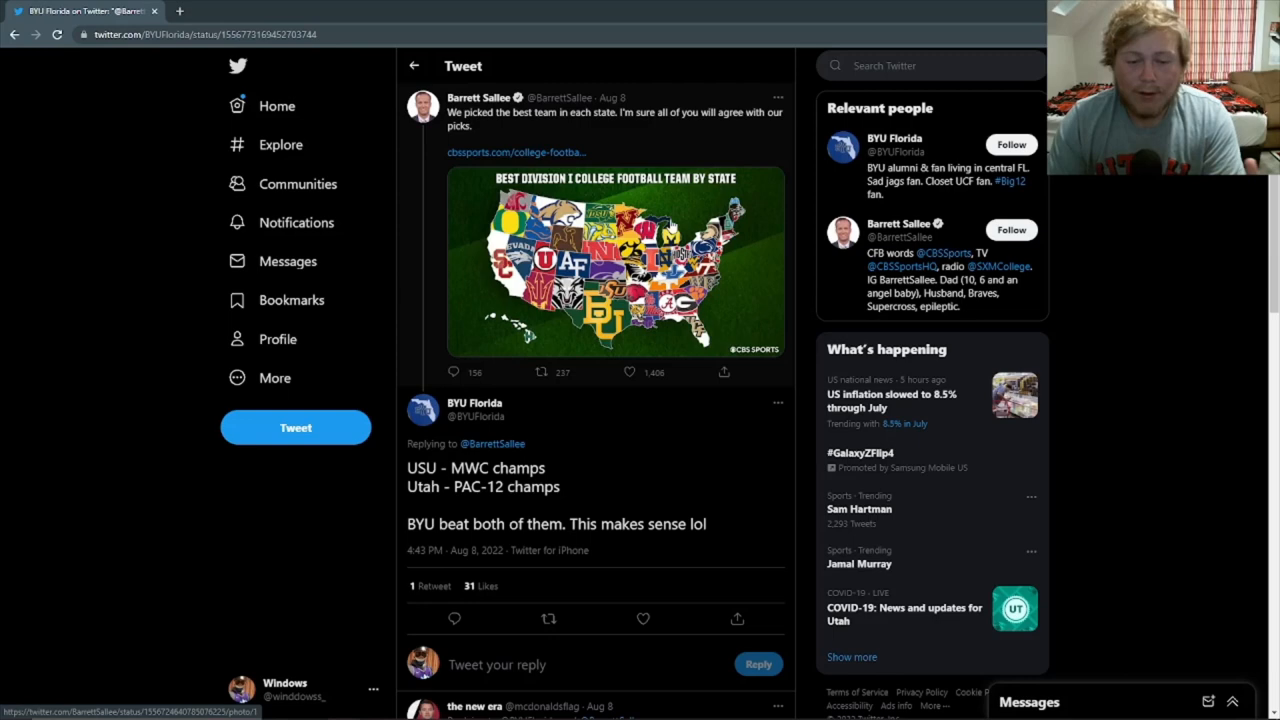
scroll(down, 3)
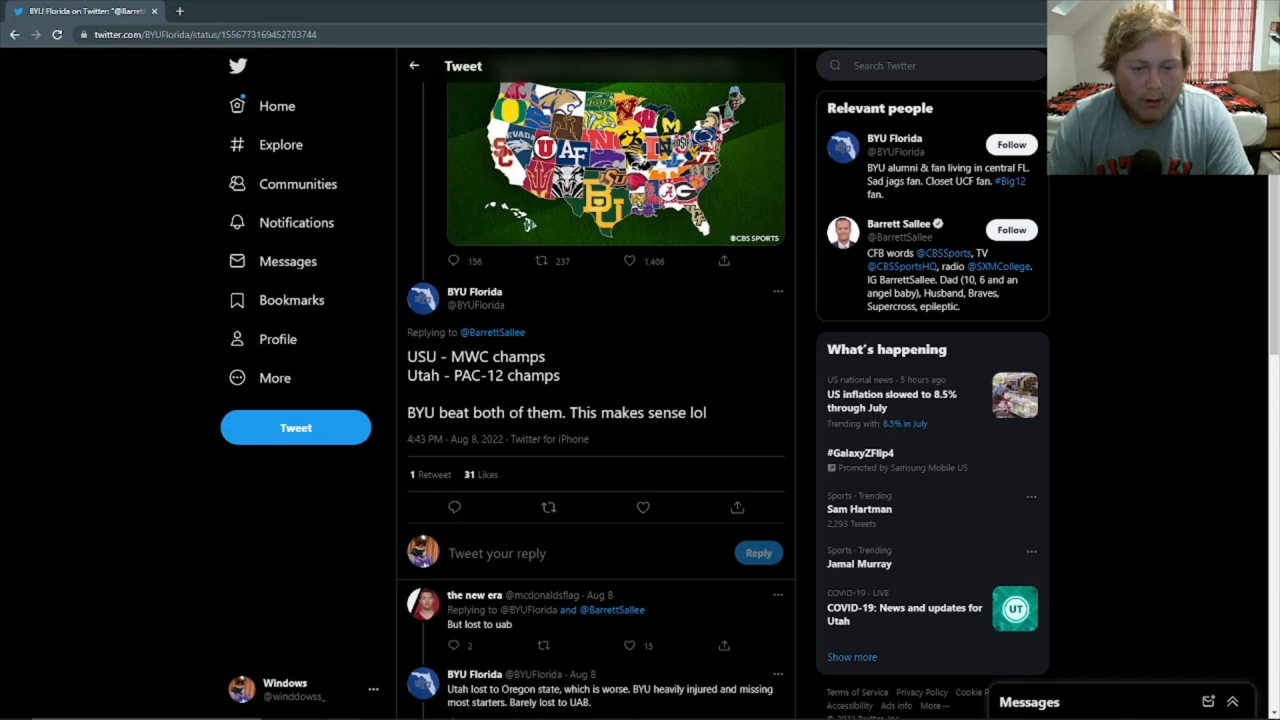
mouse_move(739, 356)
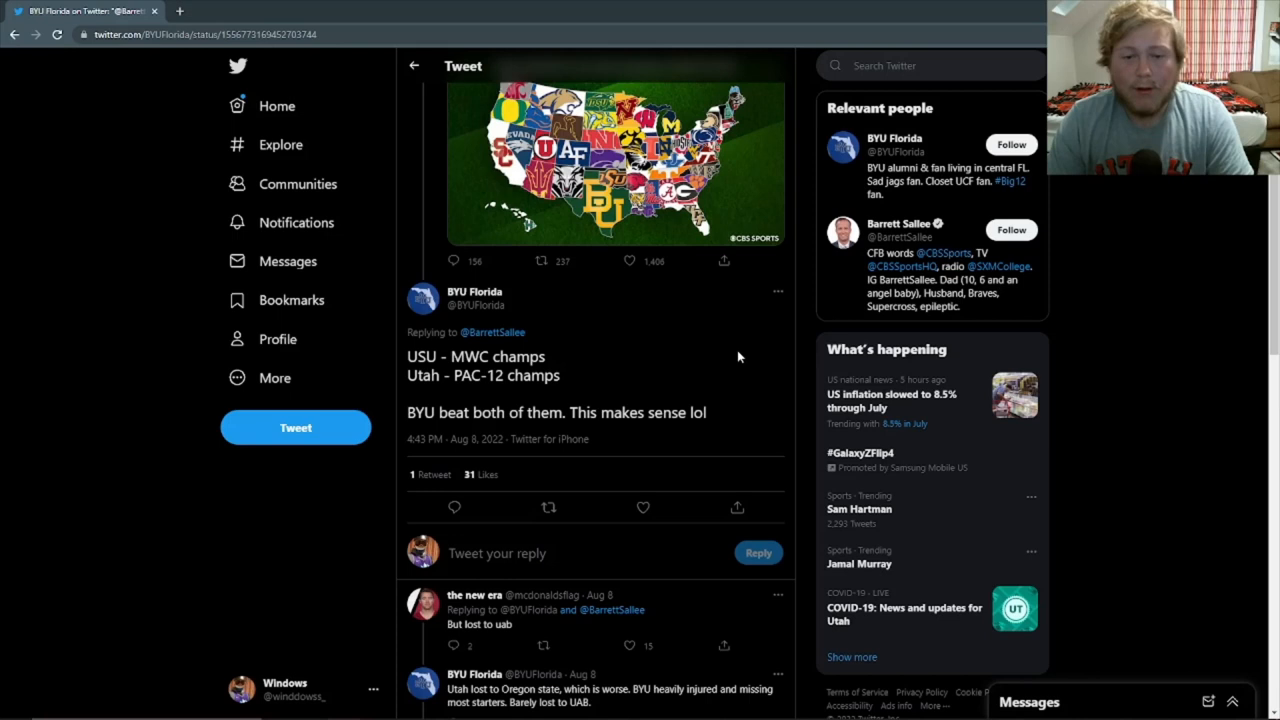
mouse_move(757, 353)
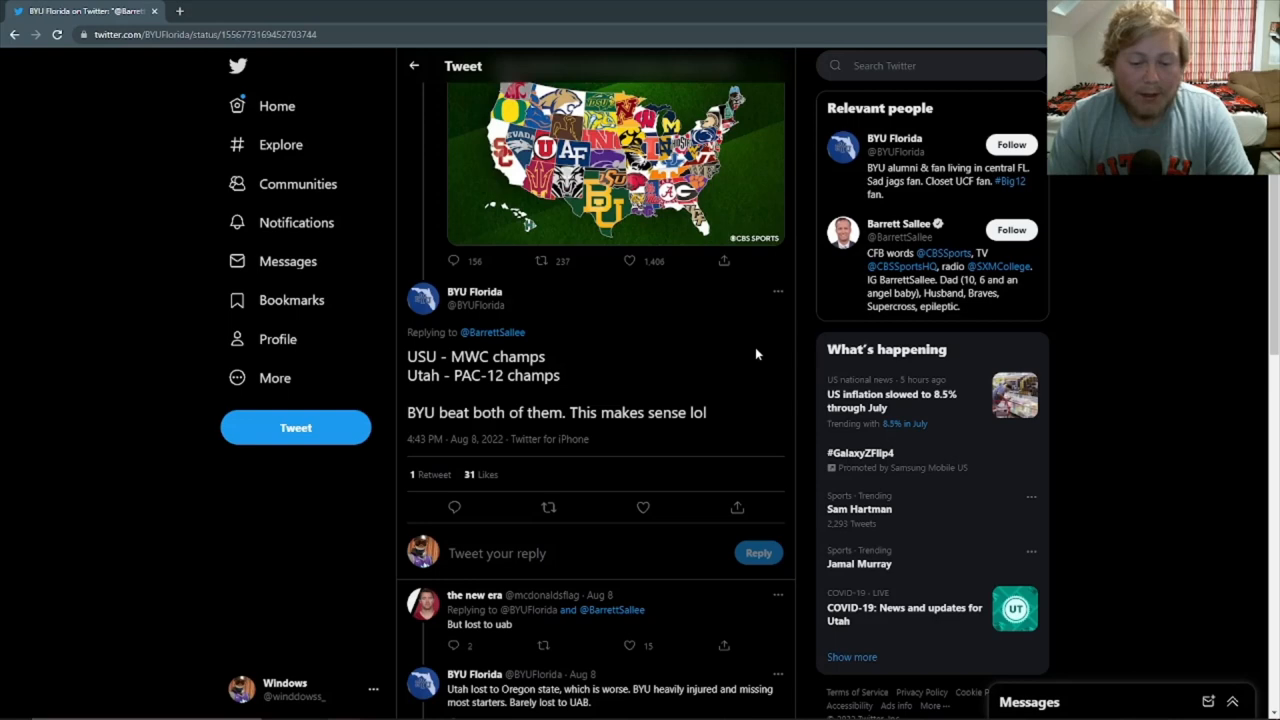
scroll(down, 3)
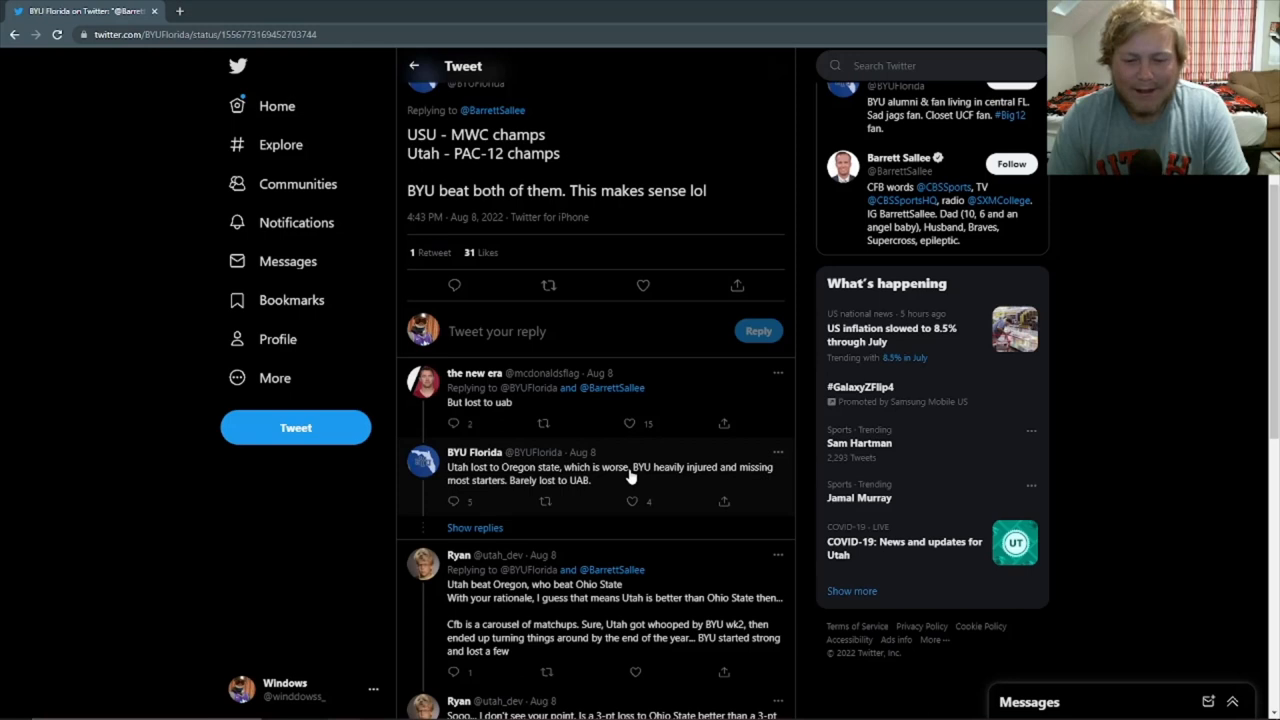
mouse_move(590, 493)
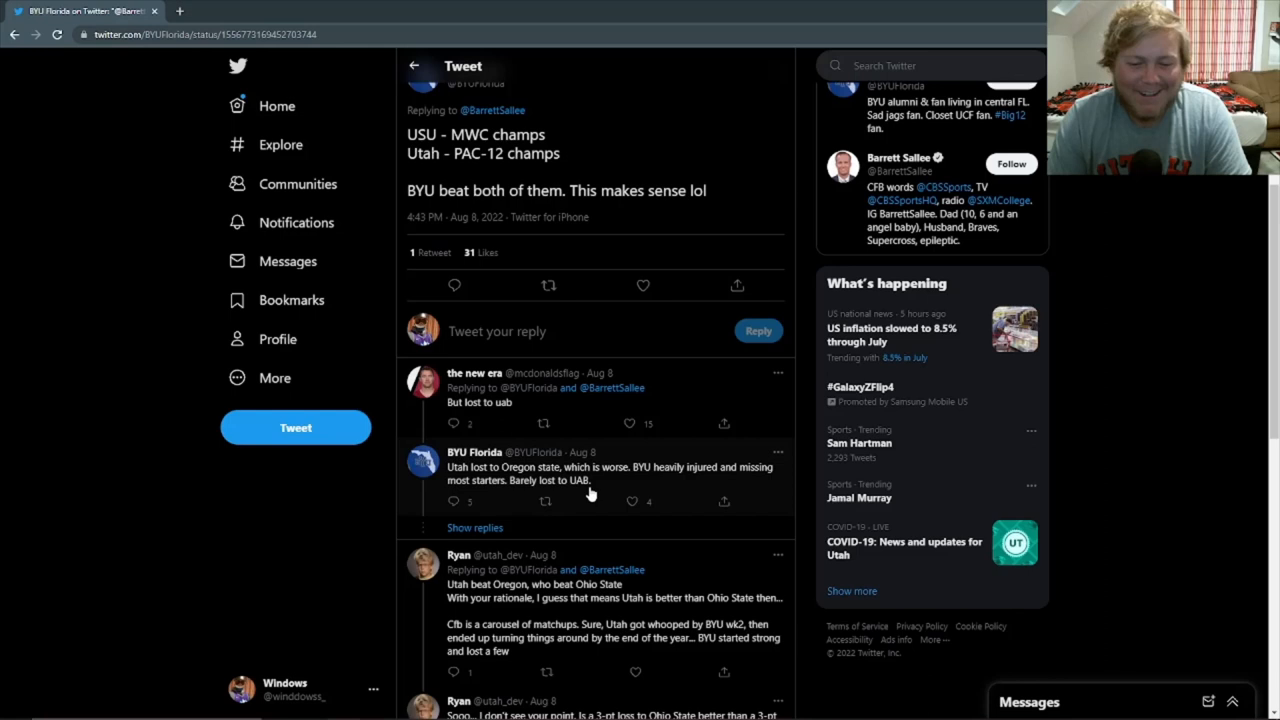
mouse_move(640, 480)
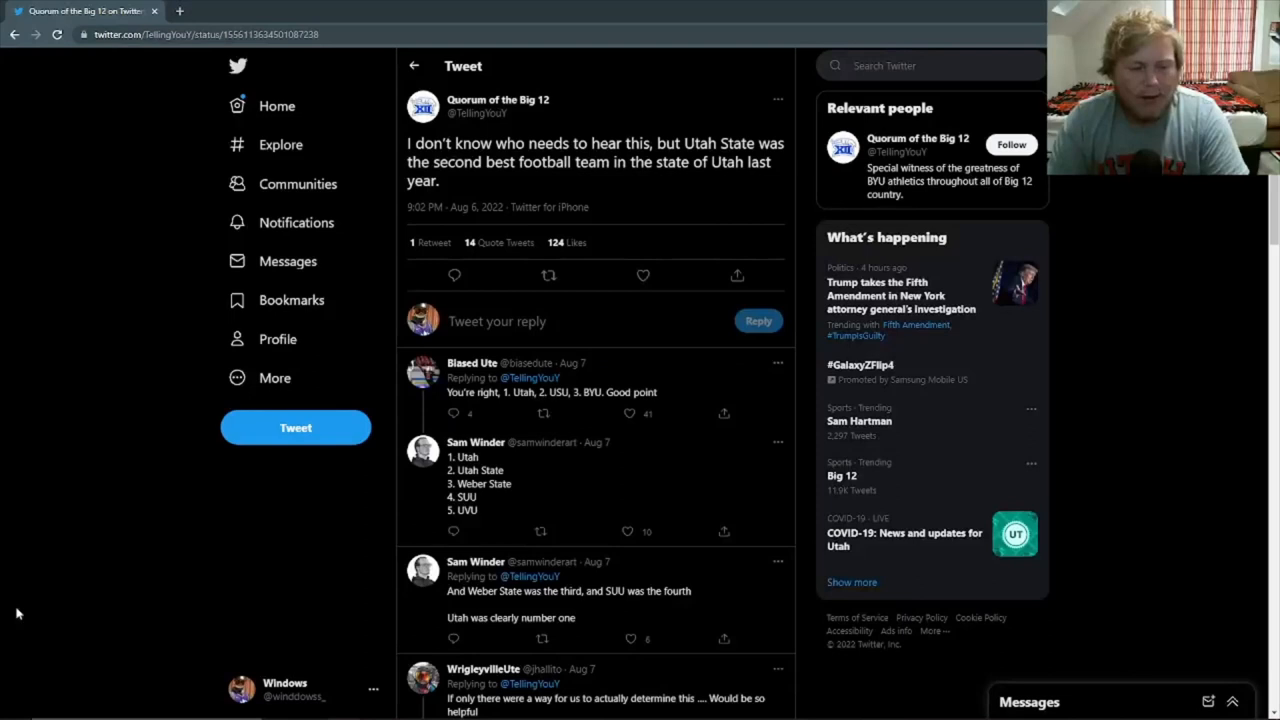
mouse_move(240, 598)
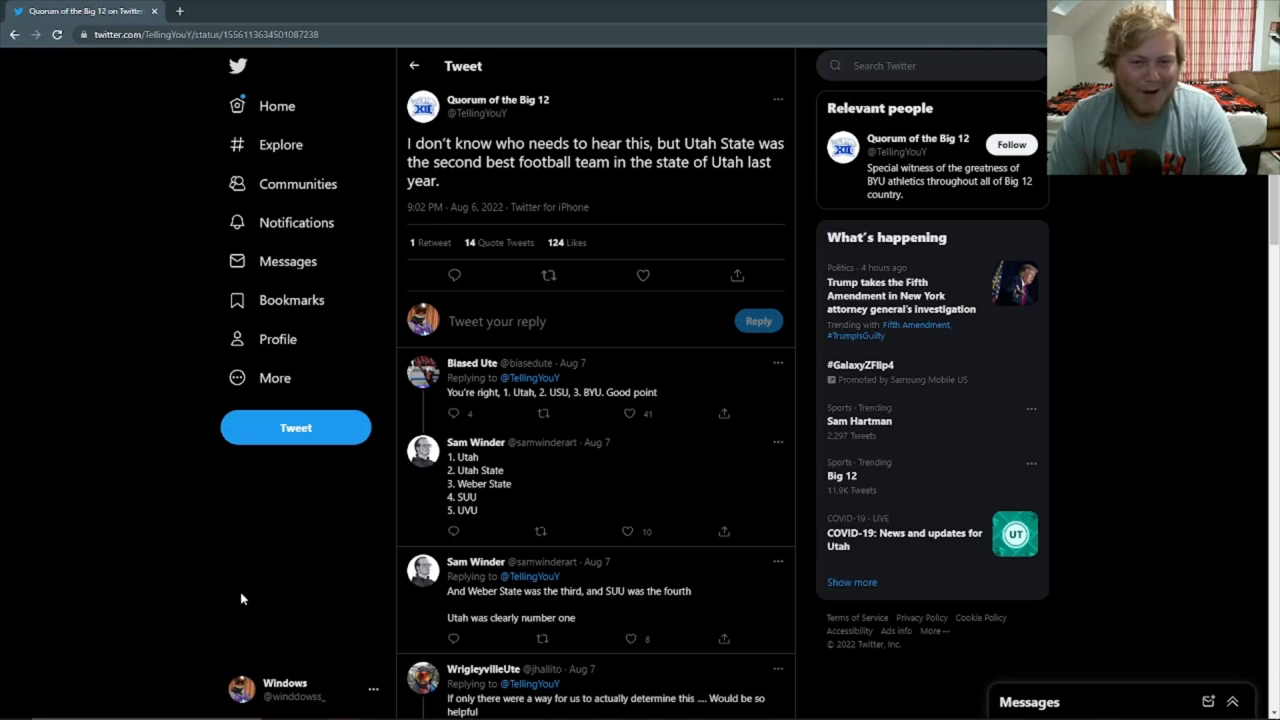
mouse_move(235, 549)
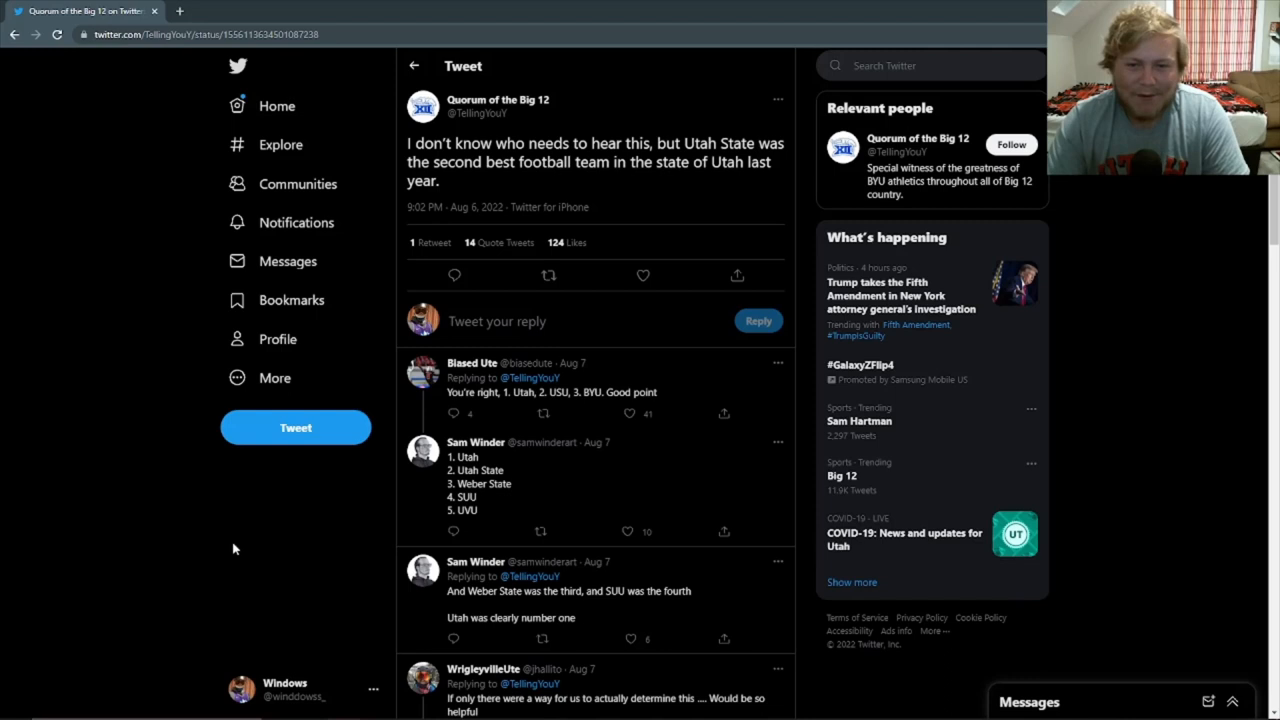